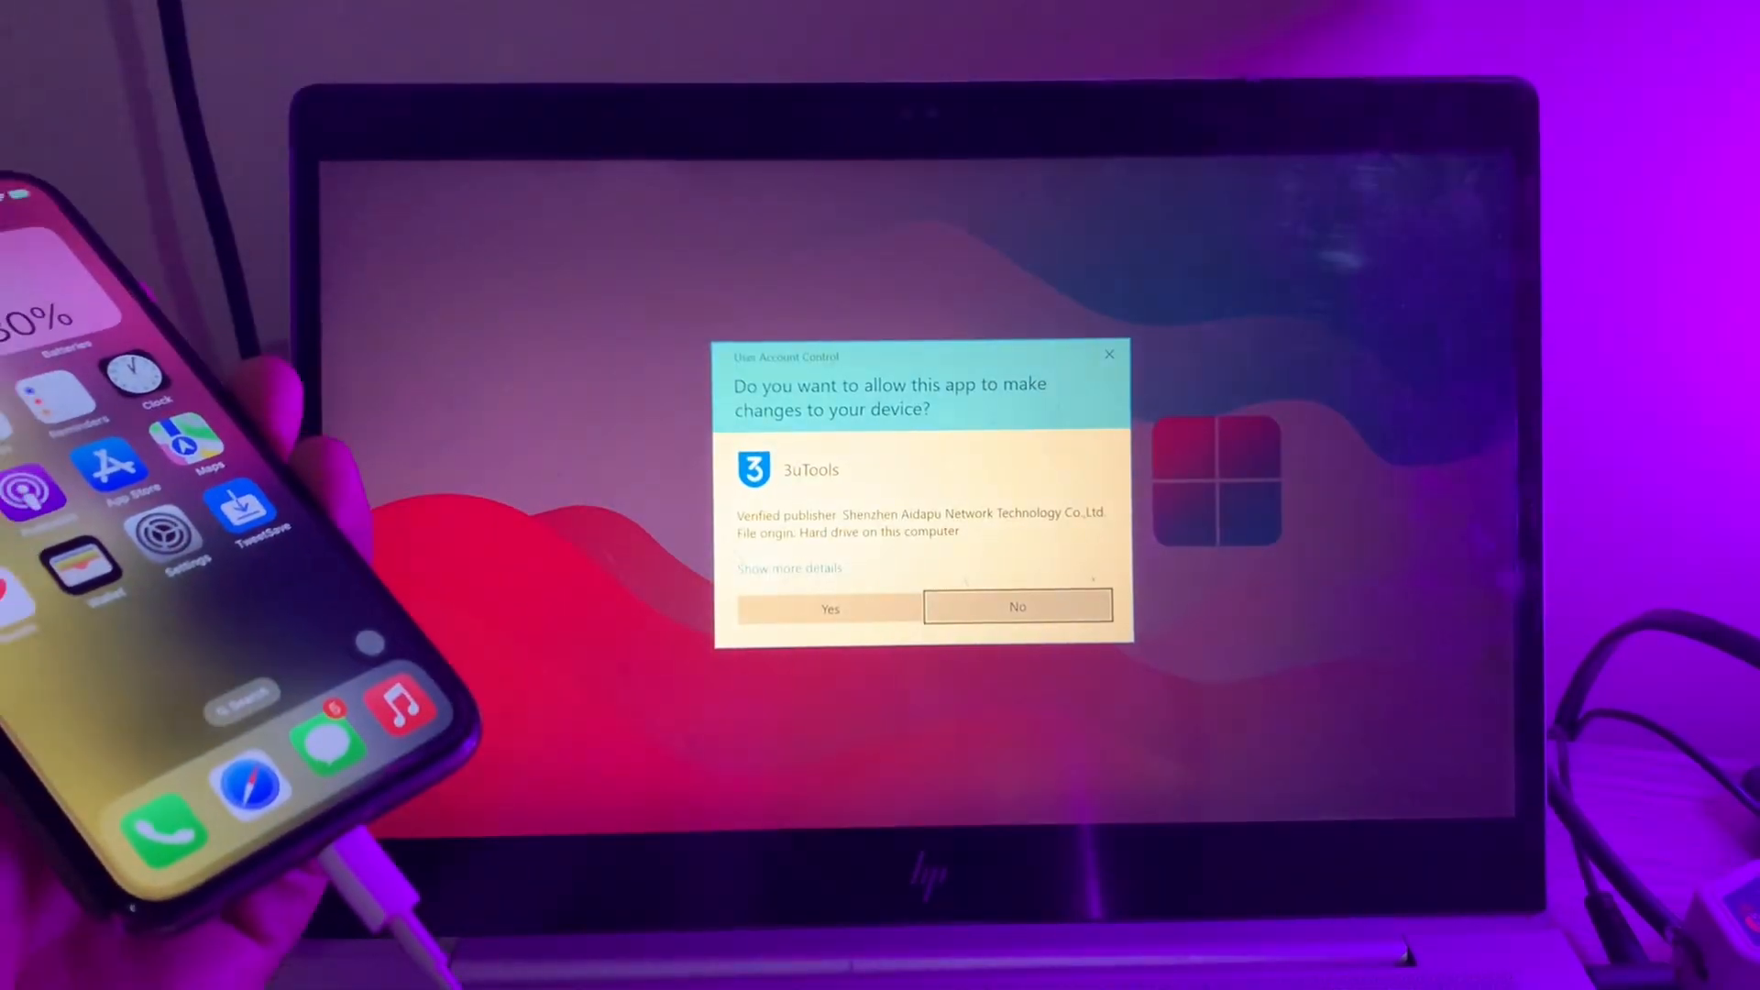
# Answer No on the 3uTools User Account Control prompt, returning to the desktop.
pyautogui.click(829, 607)
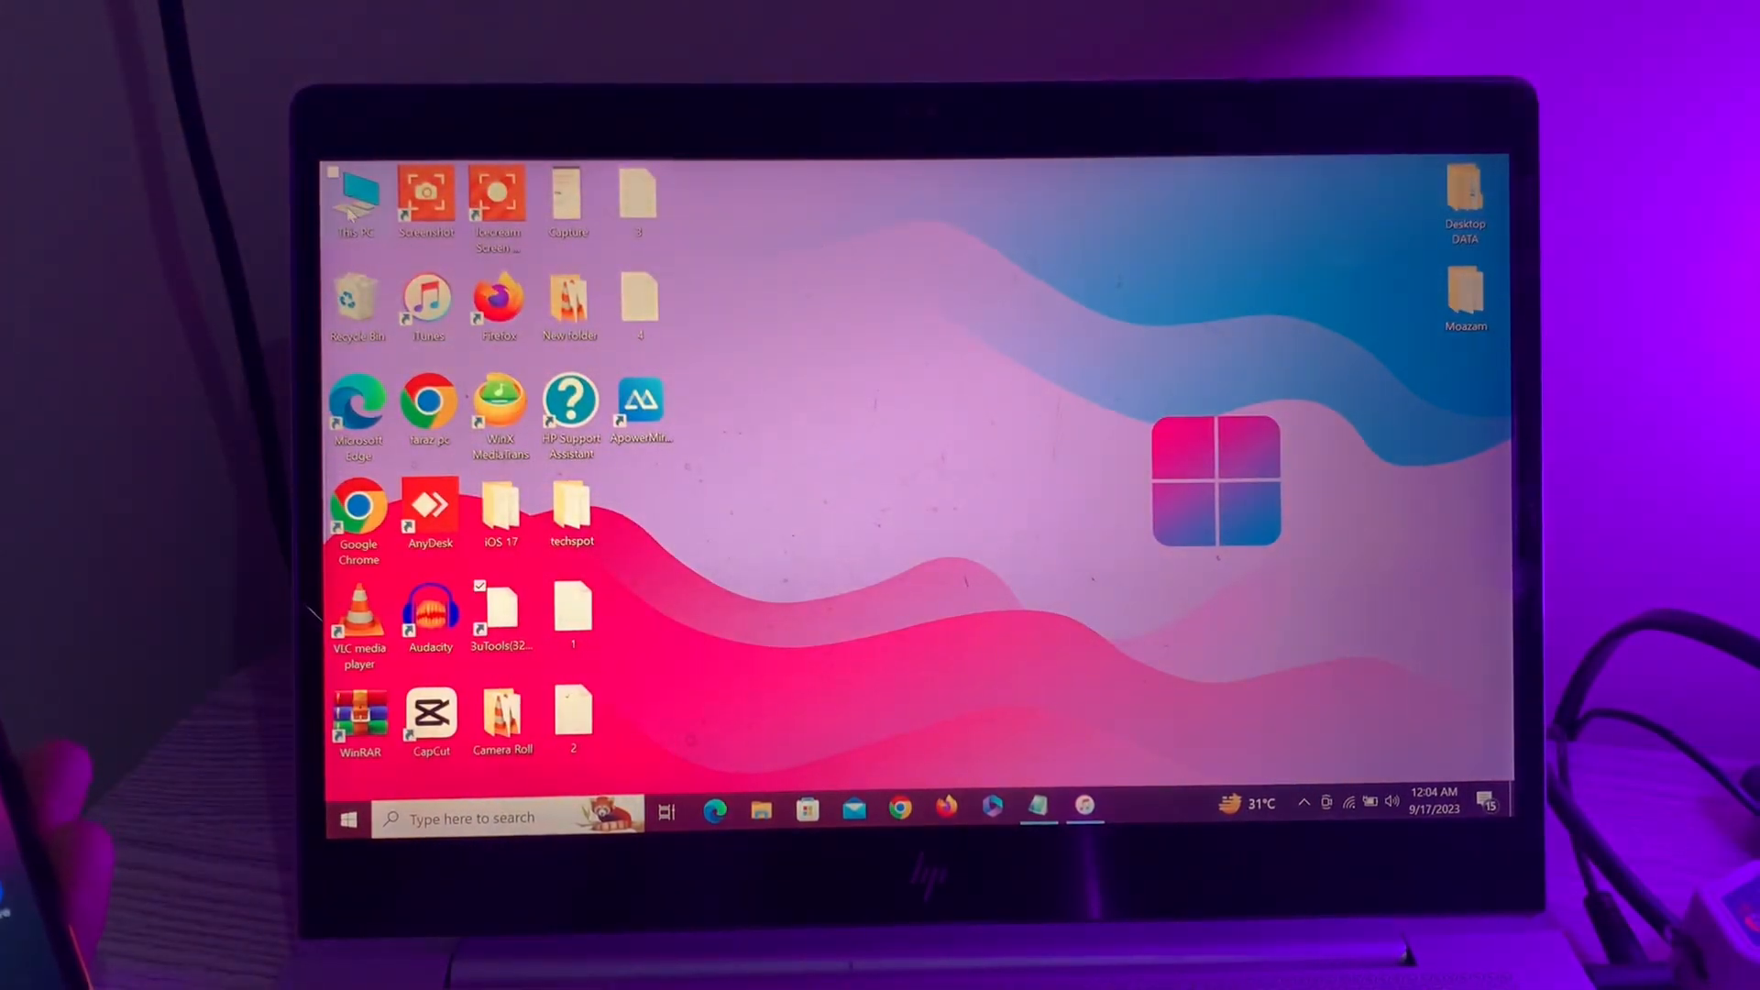
# Launch Computer Management from This PC and select Device Manager under System Tools.
pyautogui.rightClick(356, 193)
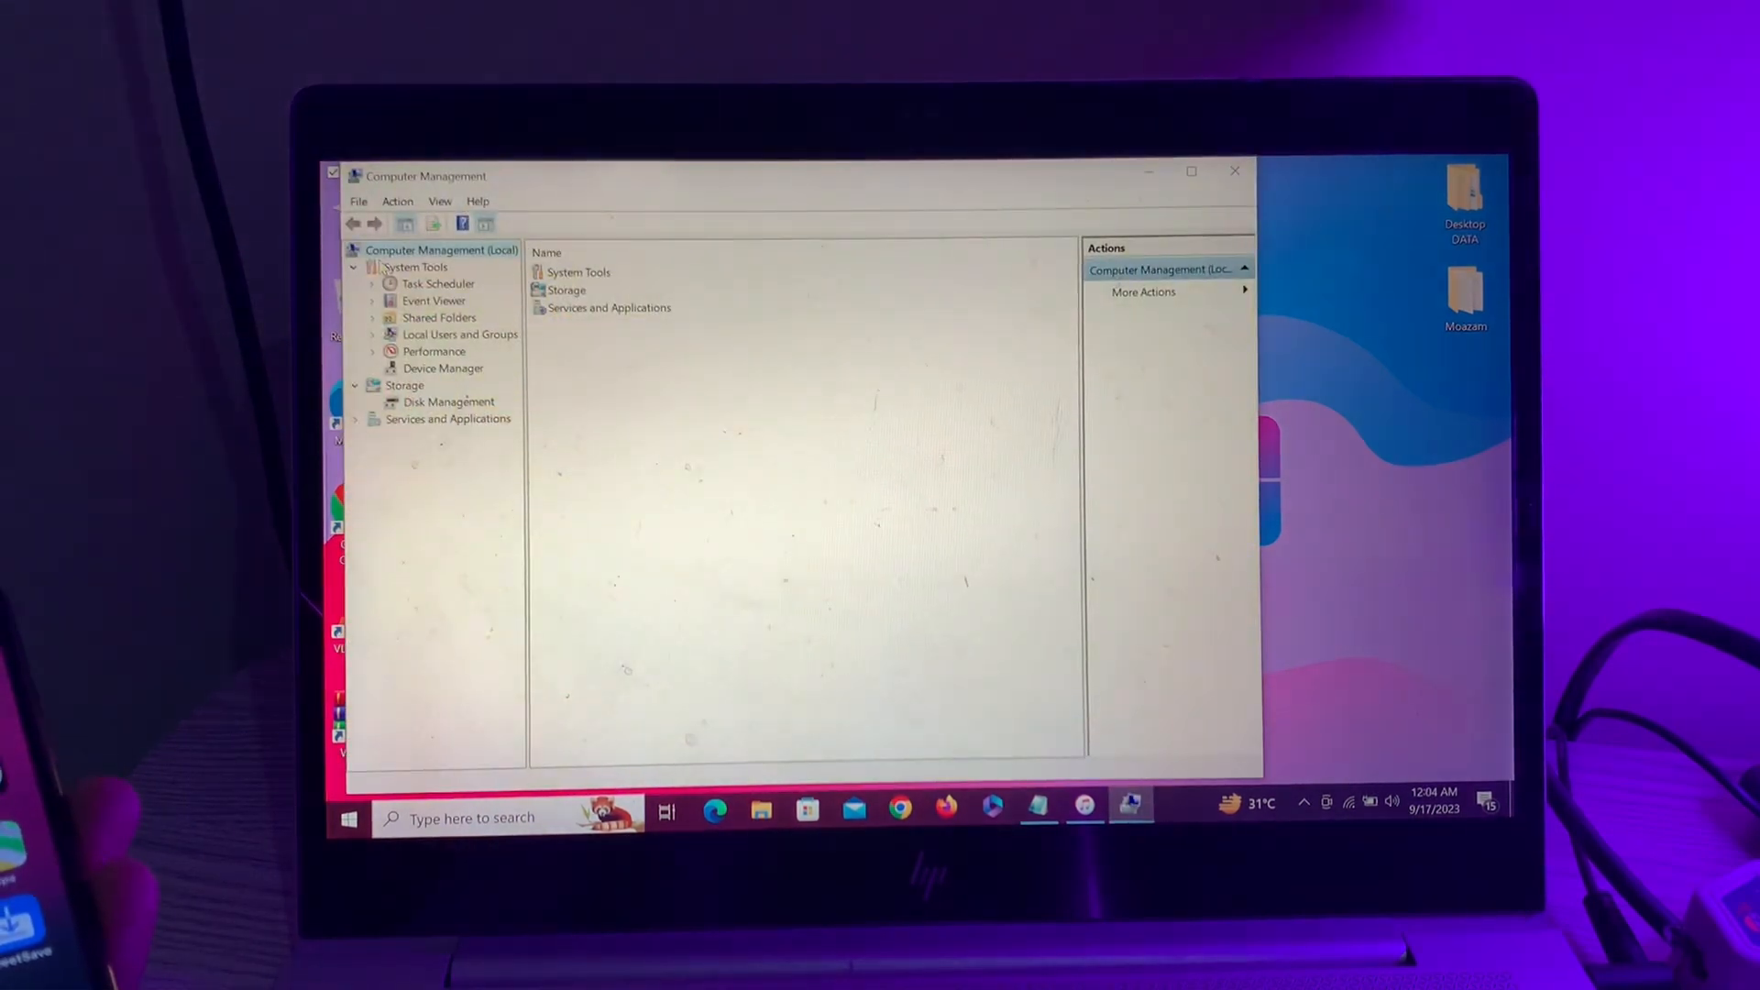
pyautogui.click(442, 368)
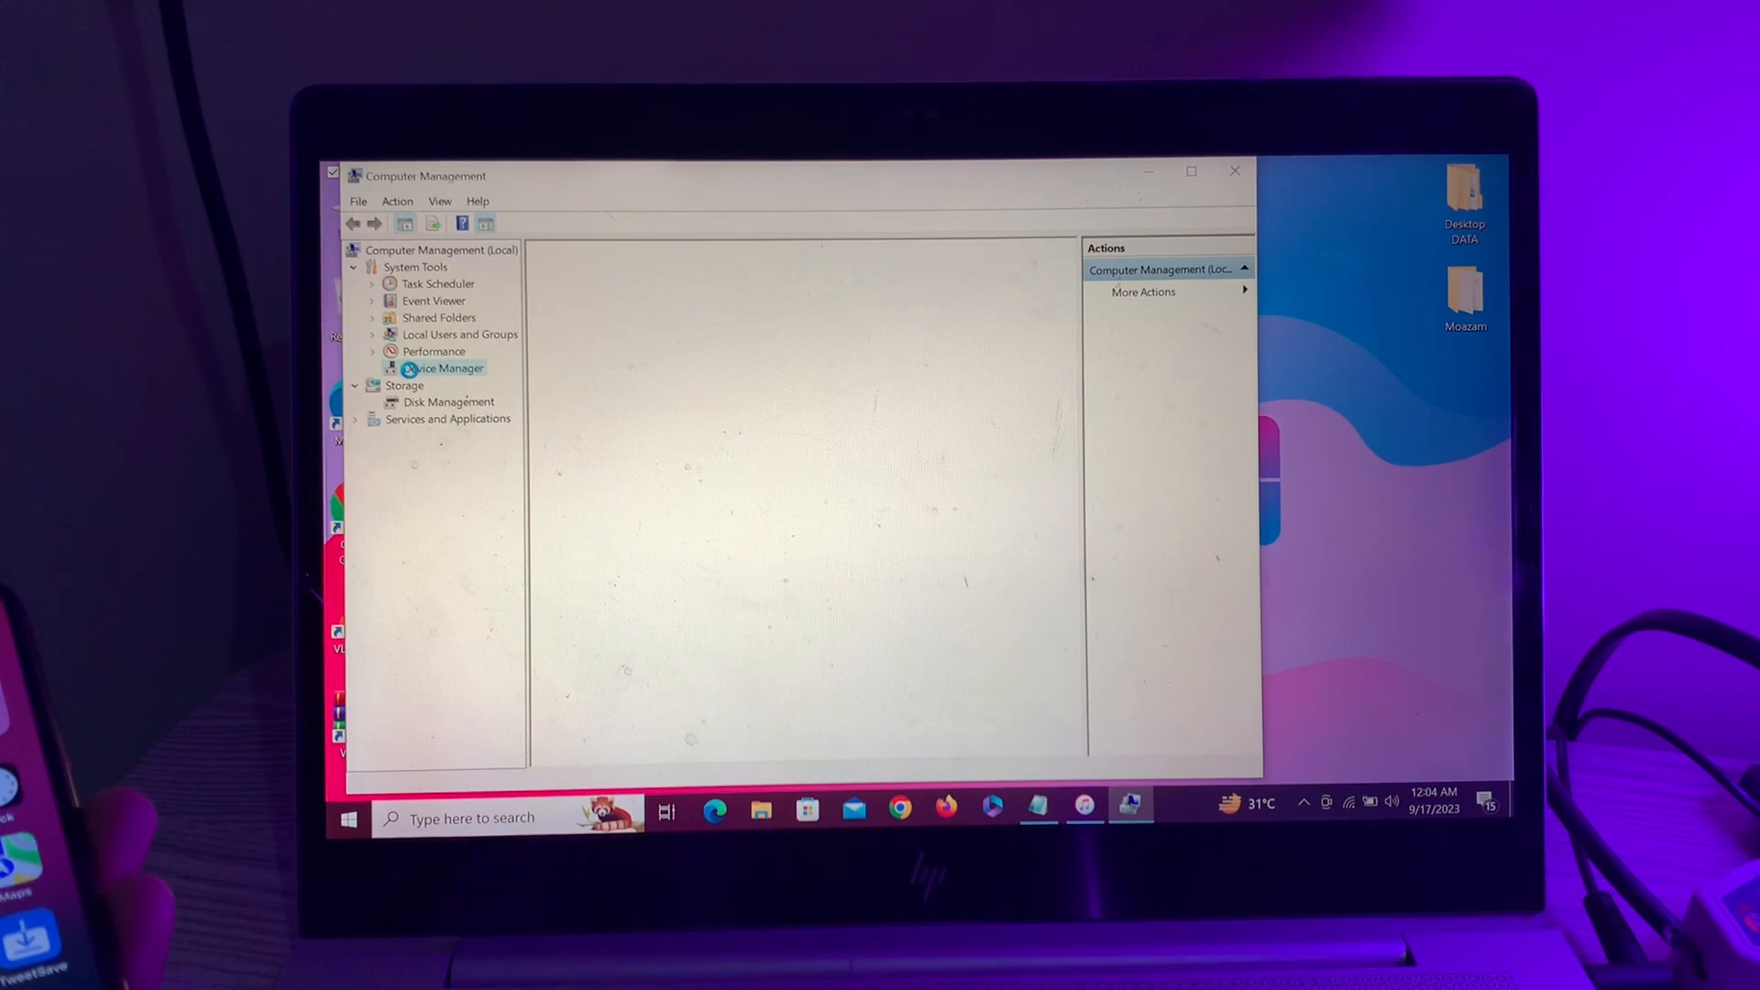
# Expand libusb-win32 devices and start uninstalling iPhone (Composite Parent).
pyautogui.click(442, 367)
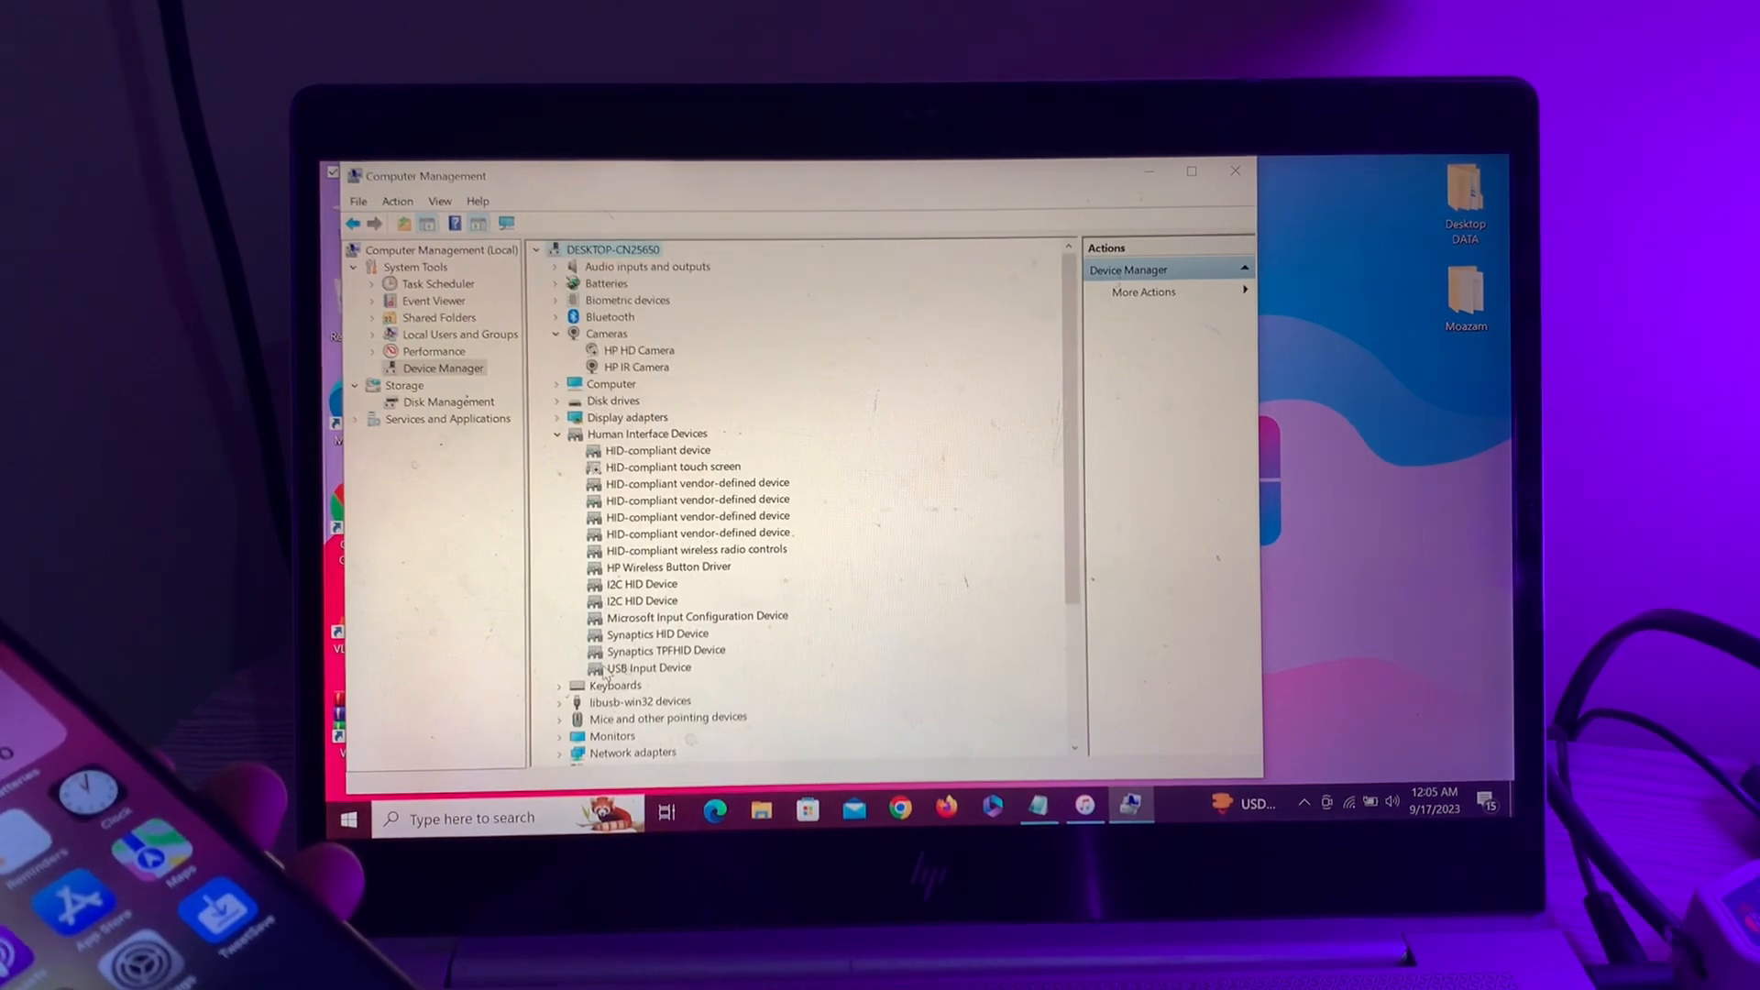
pyautogui.scroll(-3)
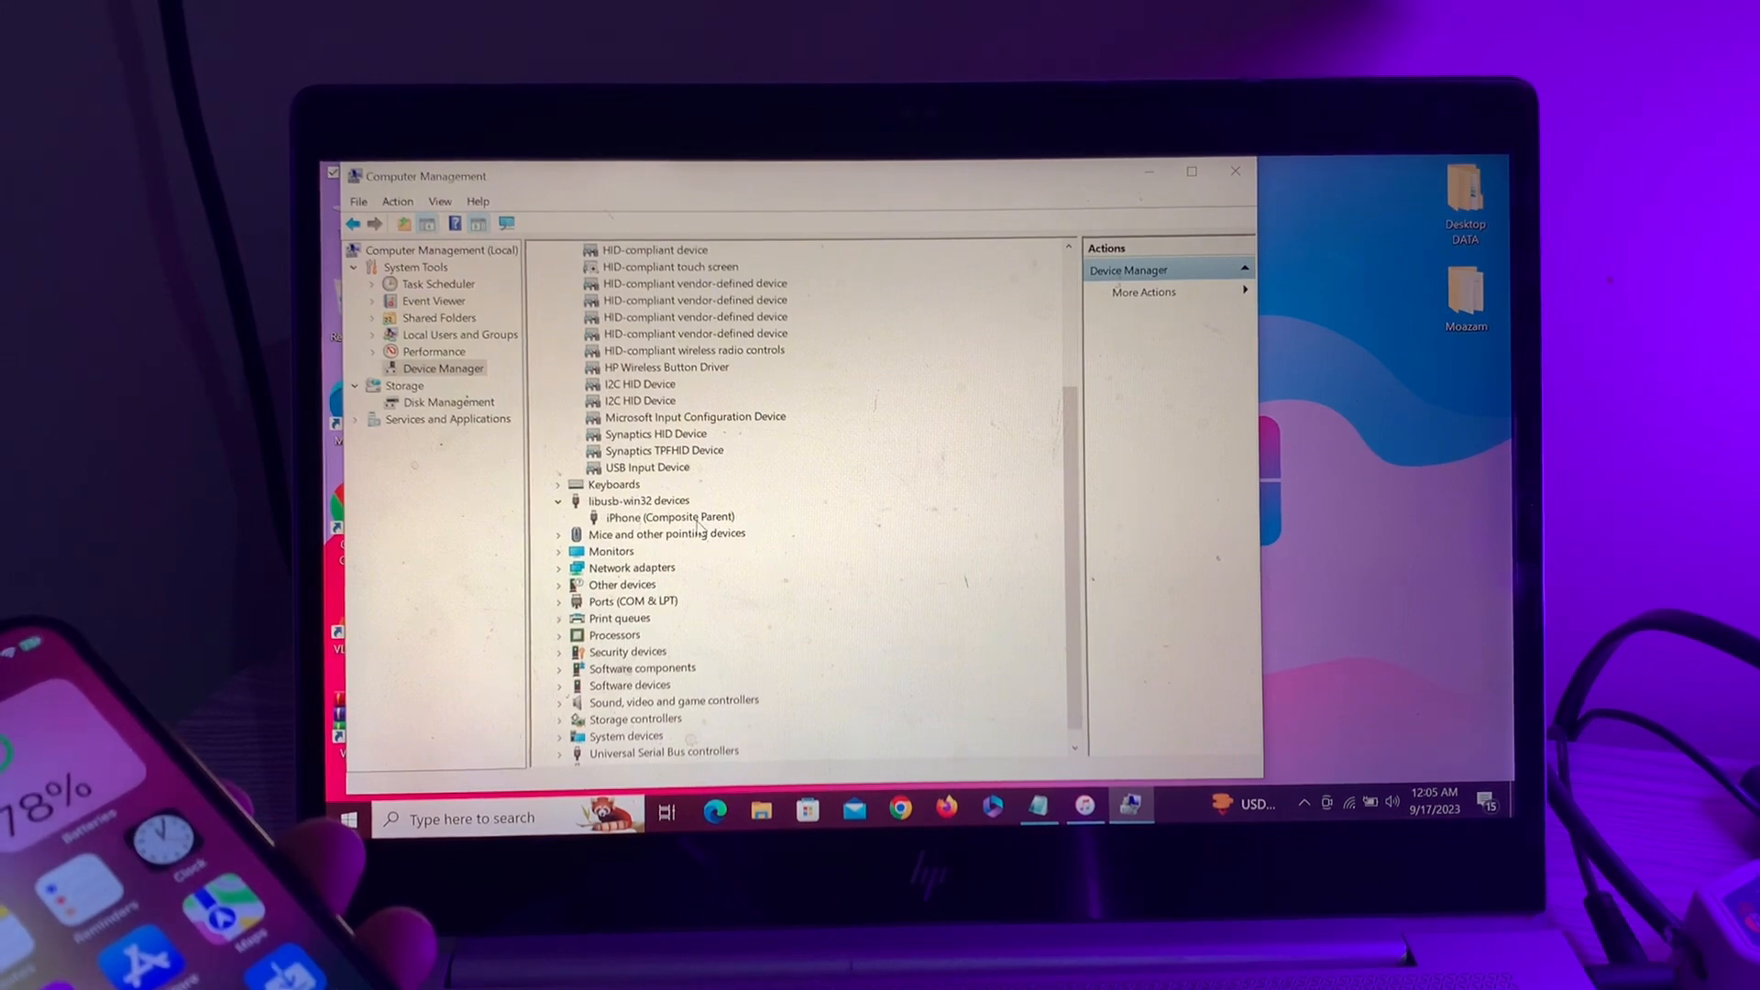
pyautogui.click(671, 517)
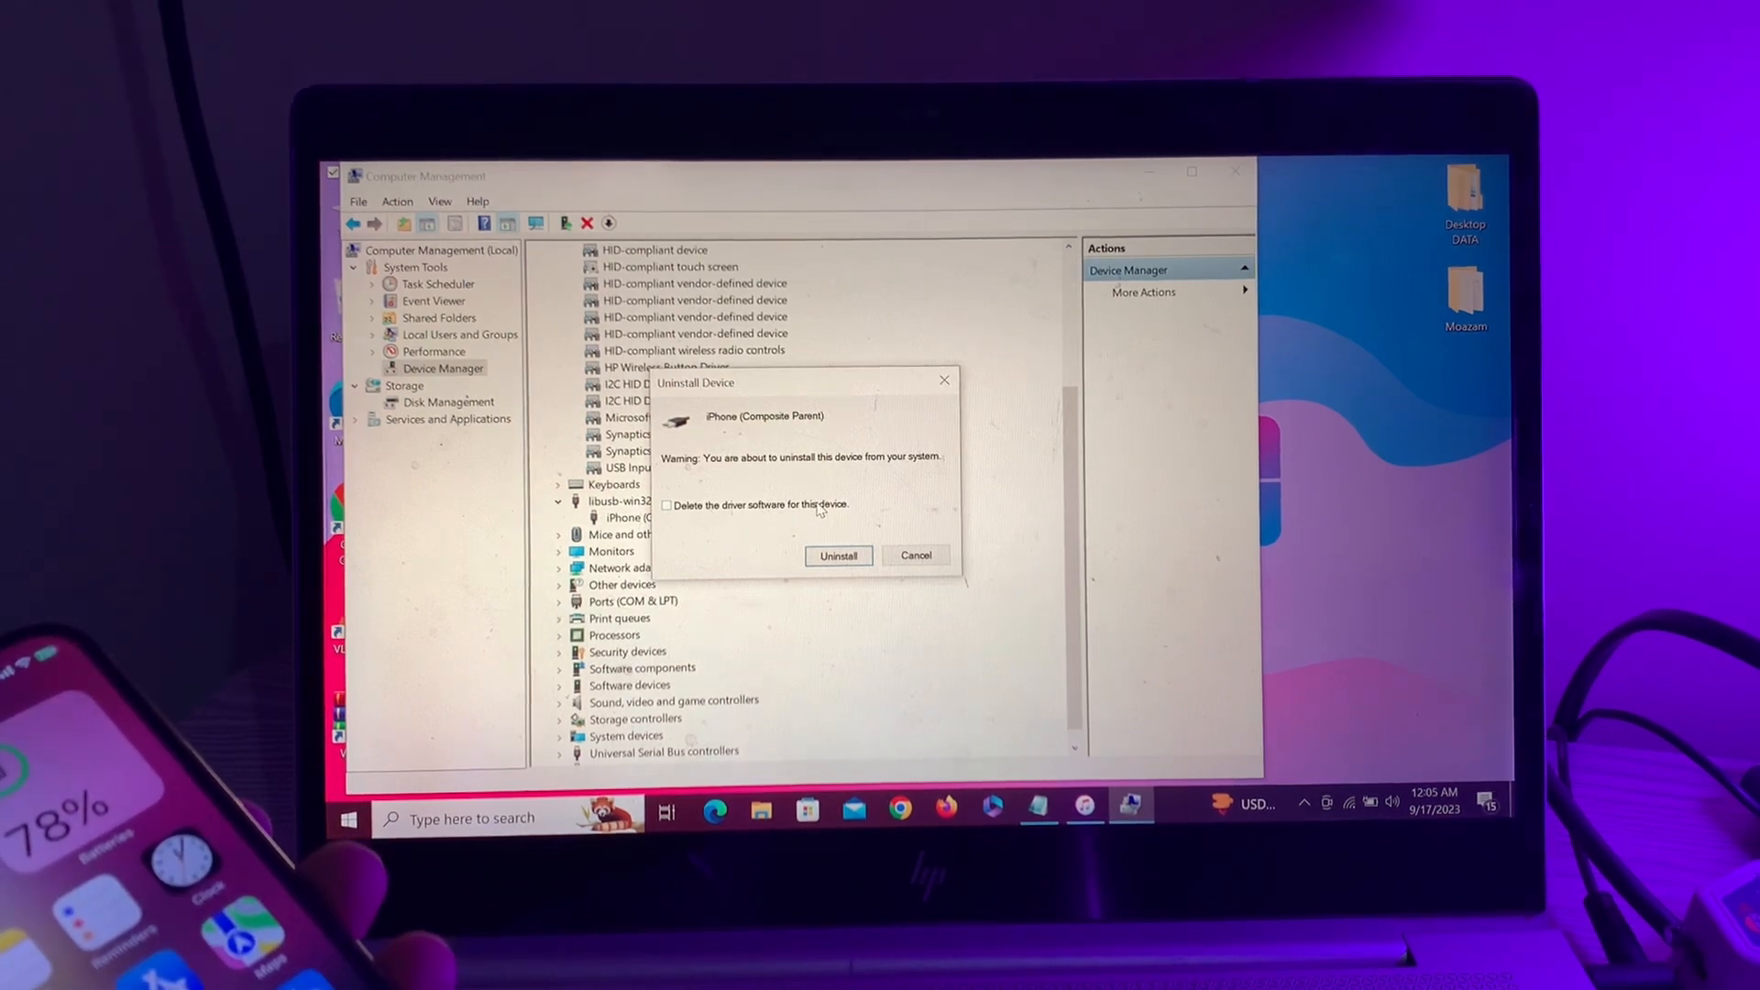
# Uninstall iPhone (Composite Parent) with 'Delete the driver software for this device' ticked.
pyautogui.click(667, 506)
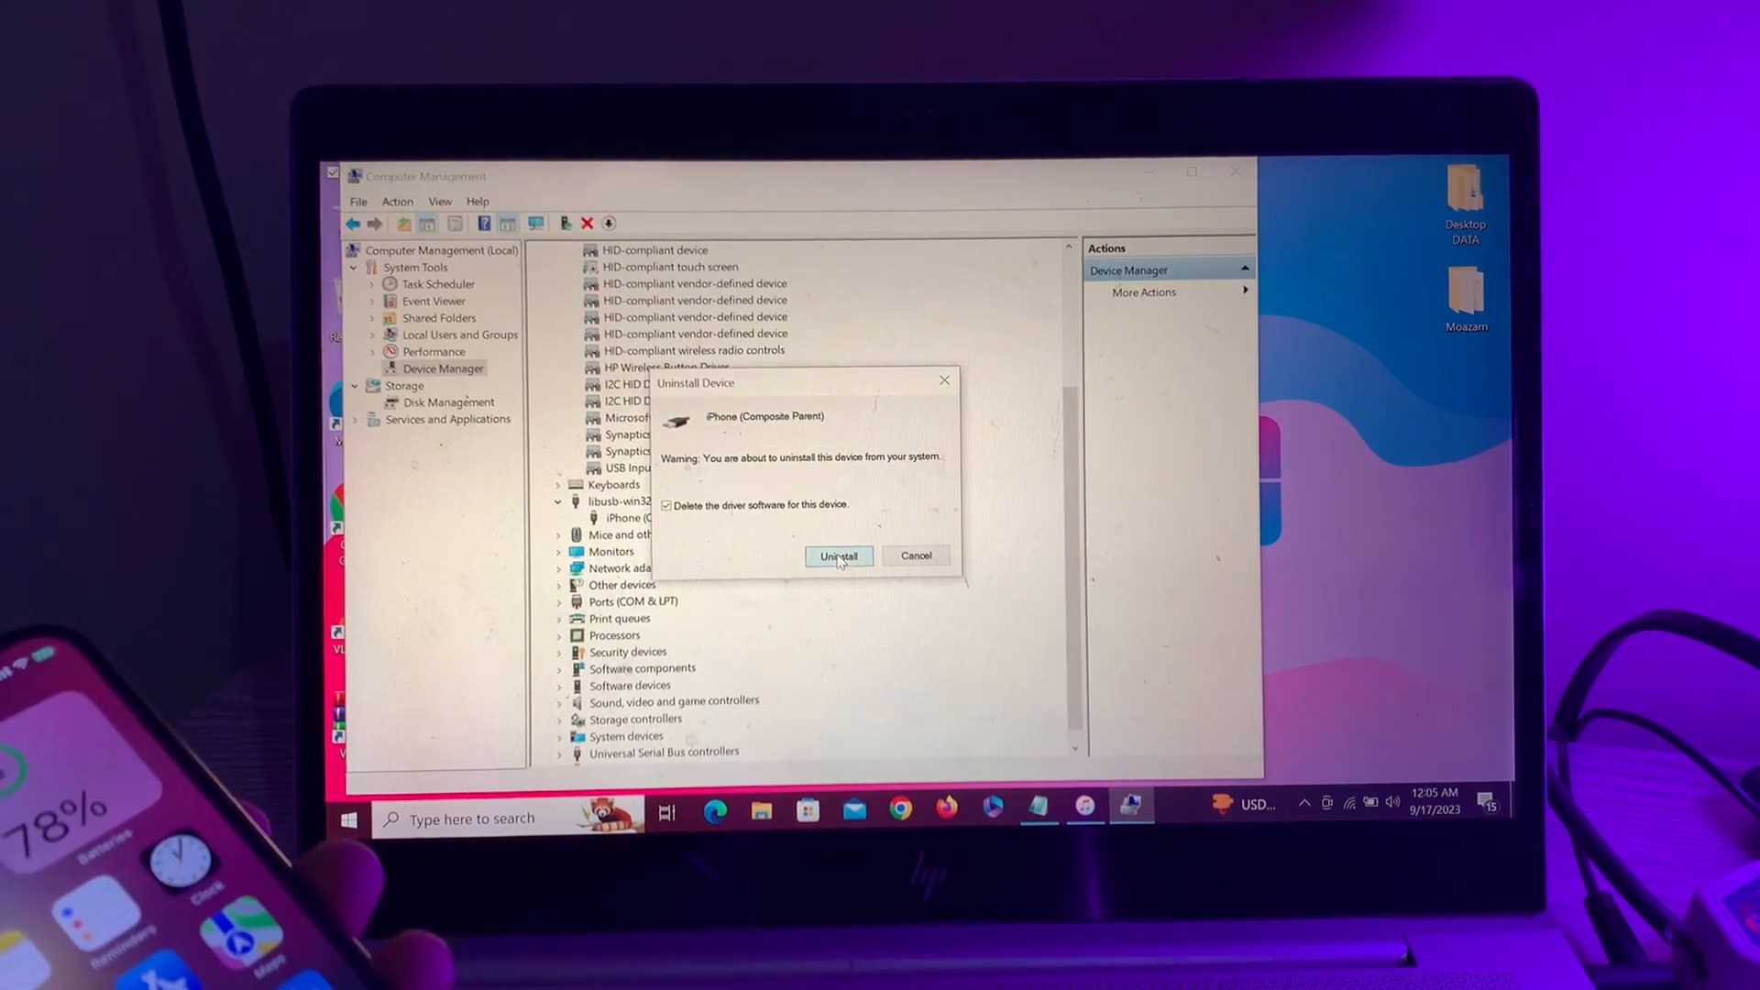
pyautogui.click(840, 556)
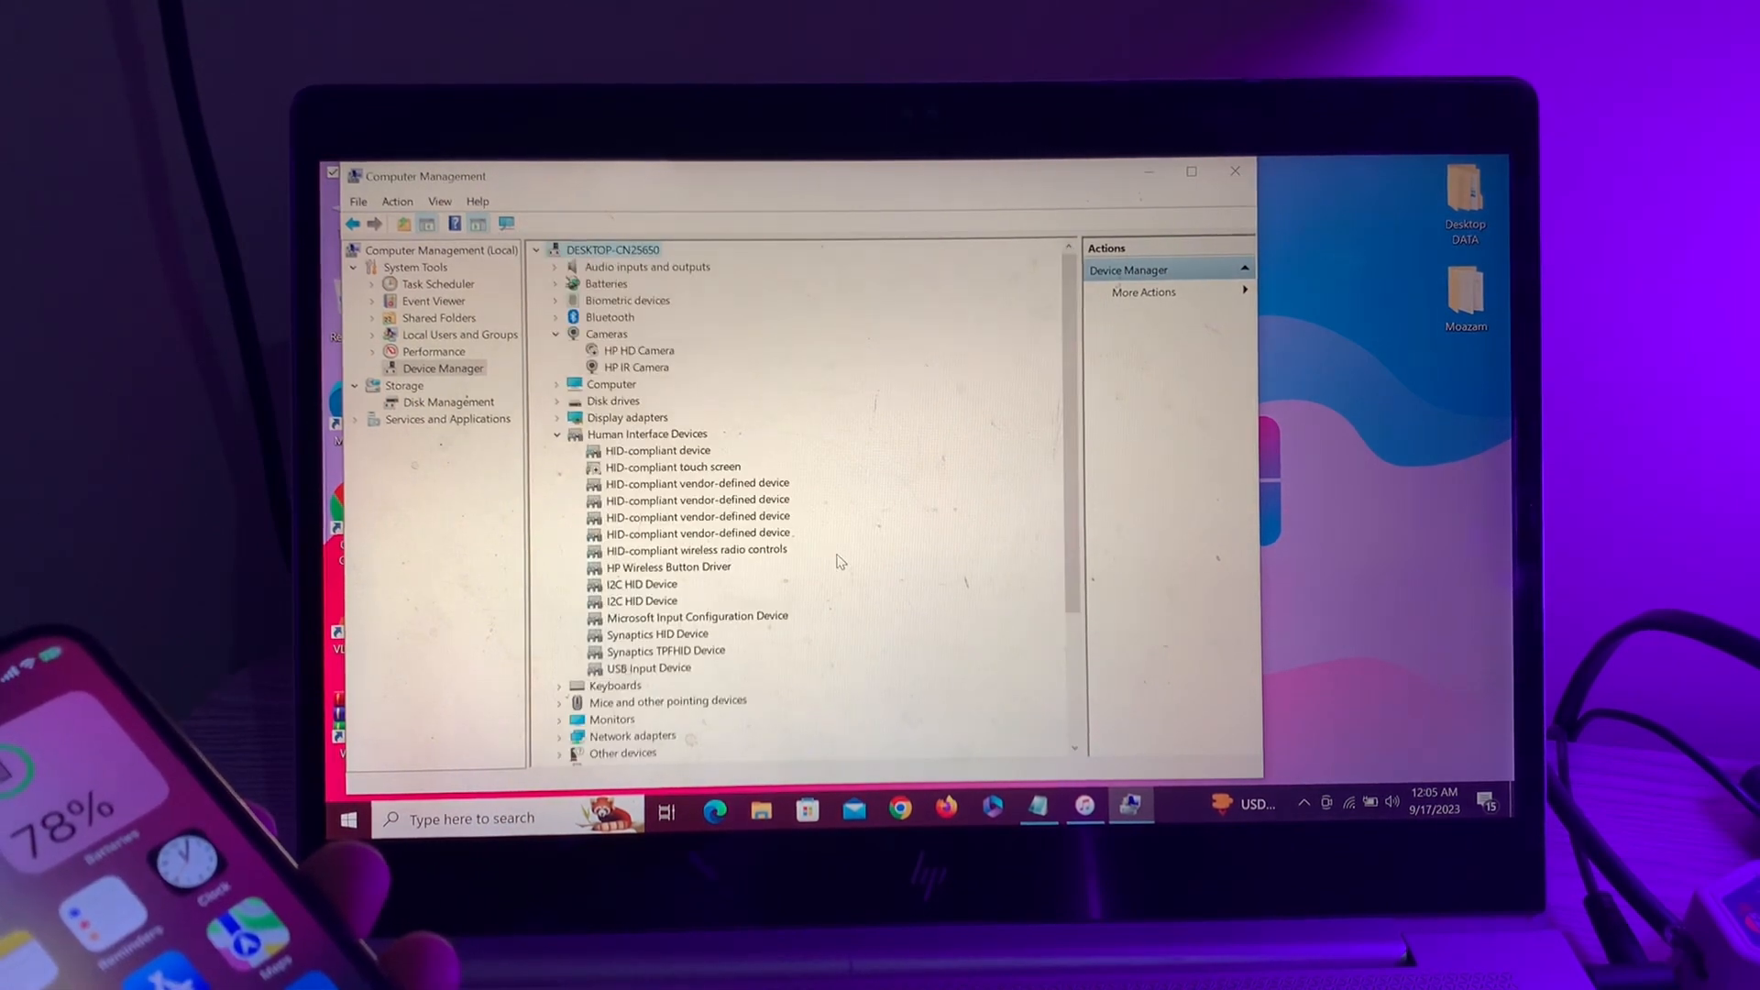
pyautogui.moveTo(1236, 172)
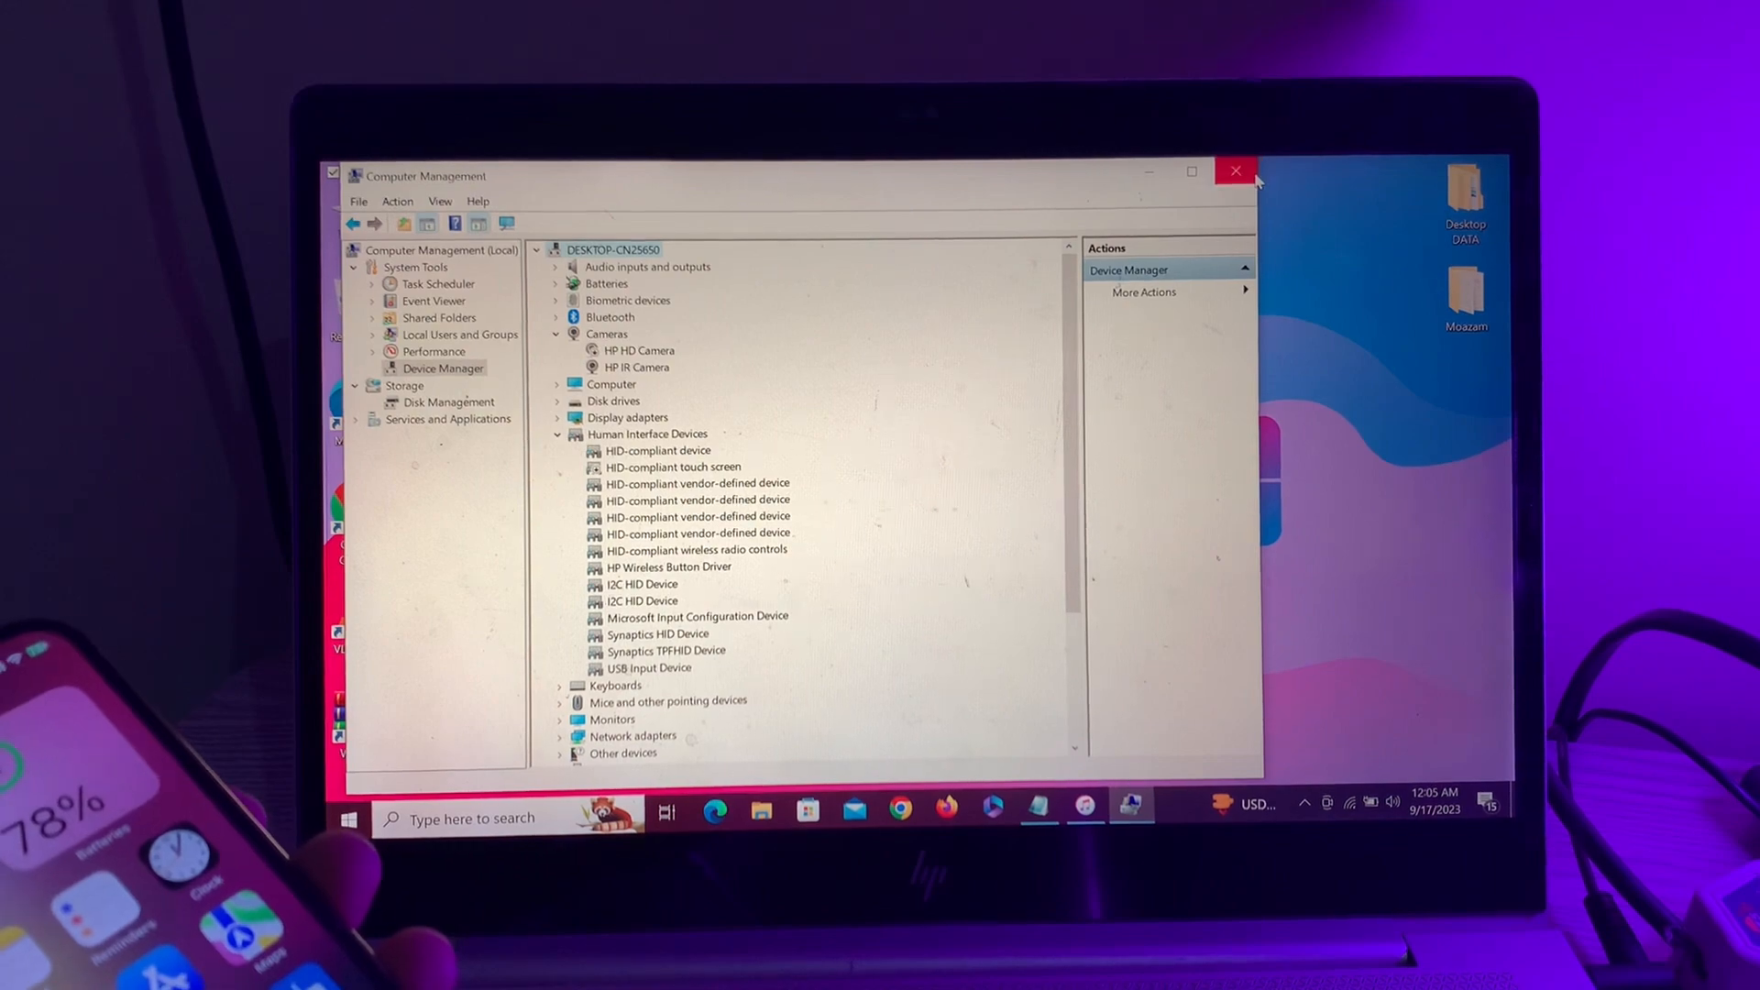
# Close Computer Management and Continue on the iTunes access prompt so 3uTools sees the iPhone.
pyautogui.click(1236, 172)
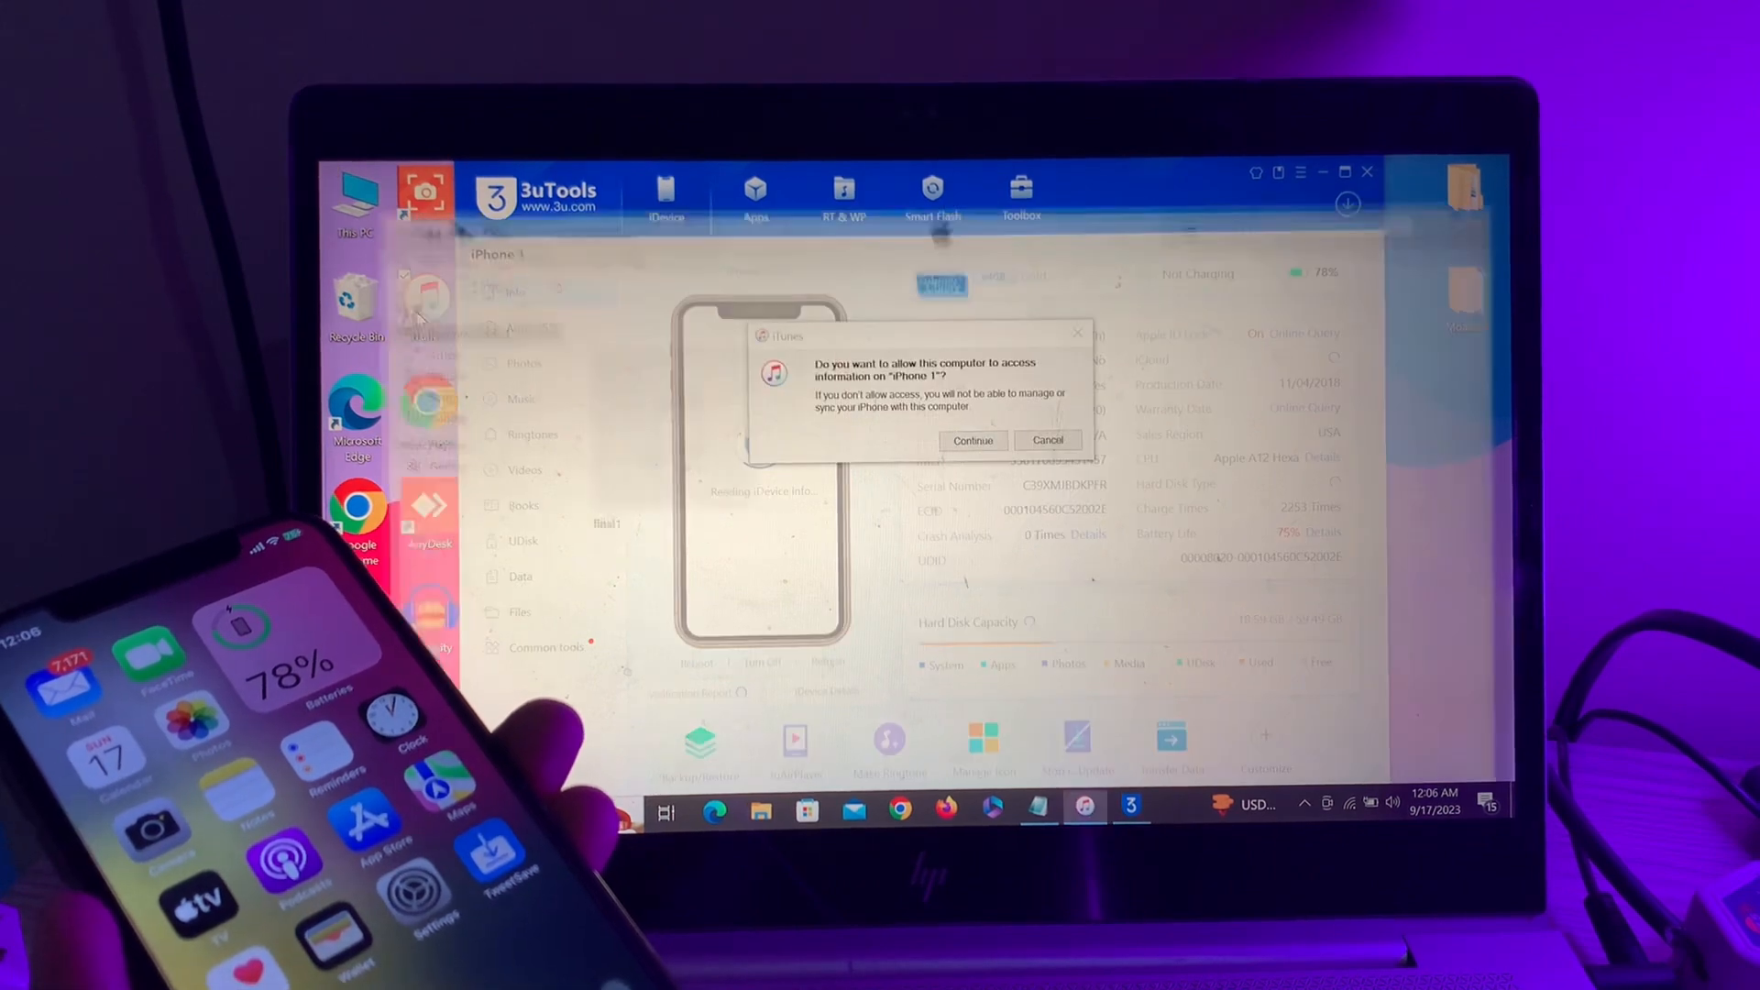
pyautogui.click(972, 441)
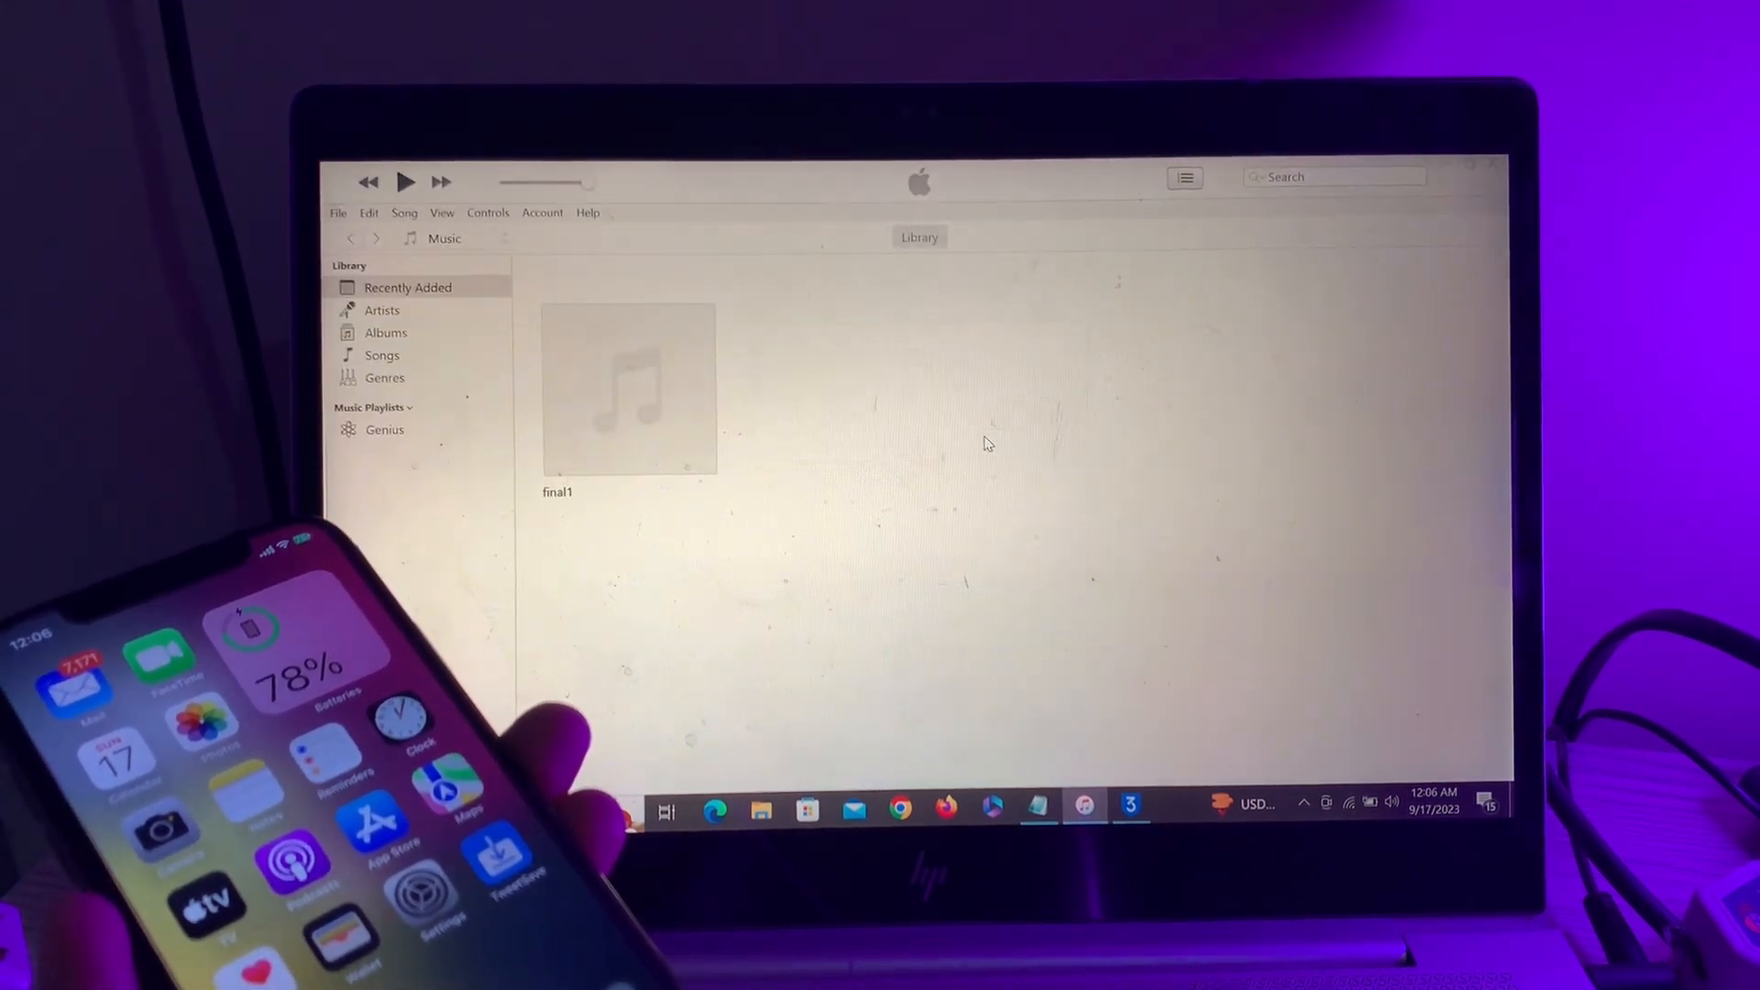